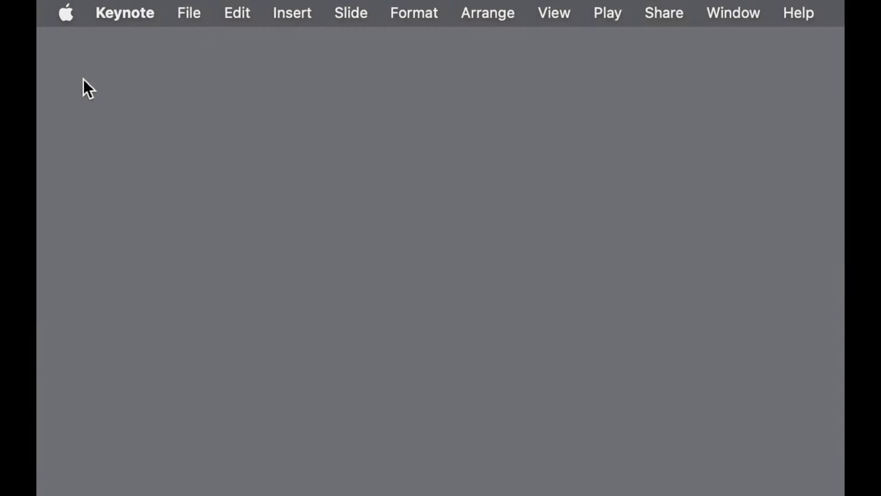
# Open the Apple menu from the menu bar while Keynote is active.
pyautogui.click(65, 12)
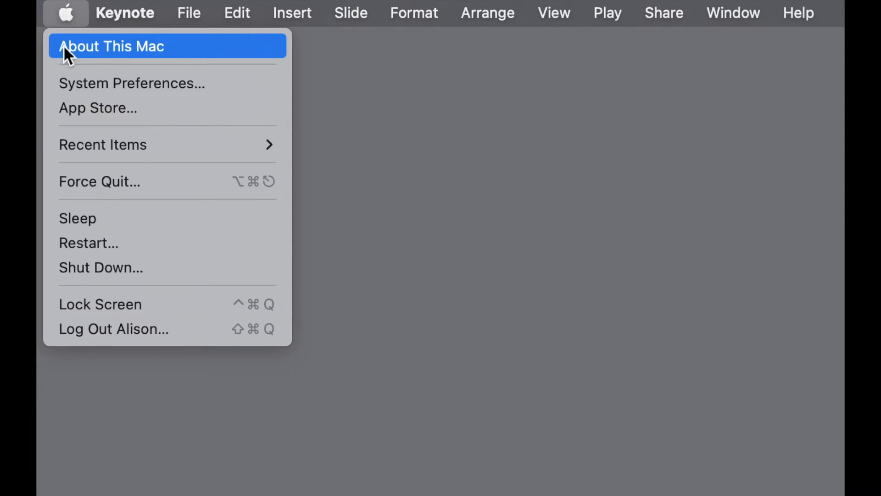
# Show About This Mac's Storage tab: 152.75 GB free of 250.69 GB.
pyautogui.click(113, 45)
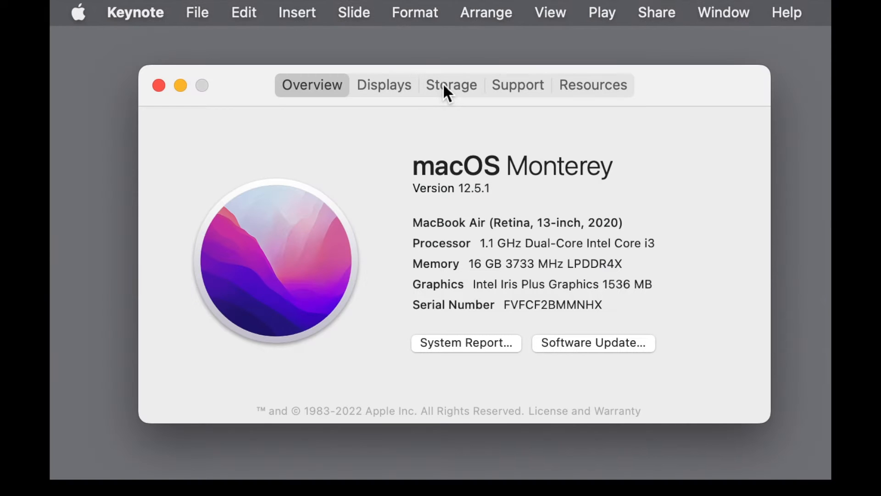
pyautogui.click(451, 85)
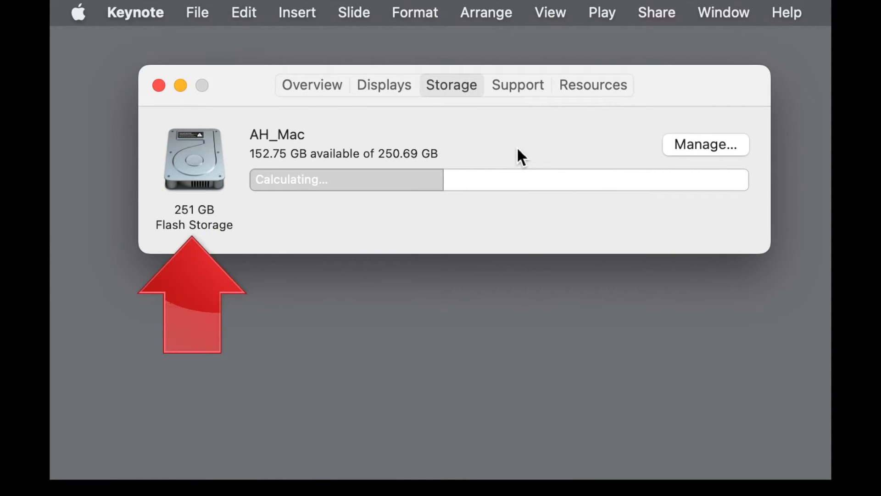
pyautogui.moveTo(562, 143)
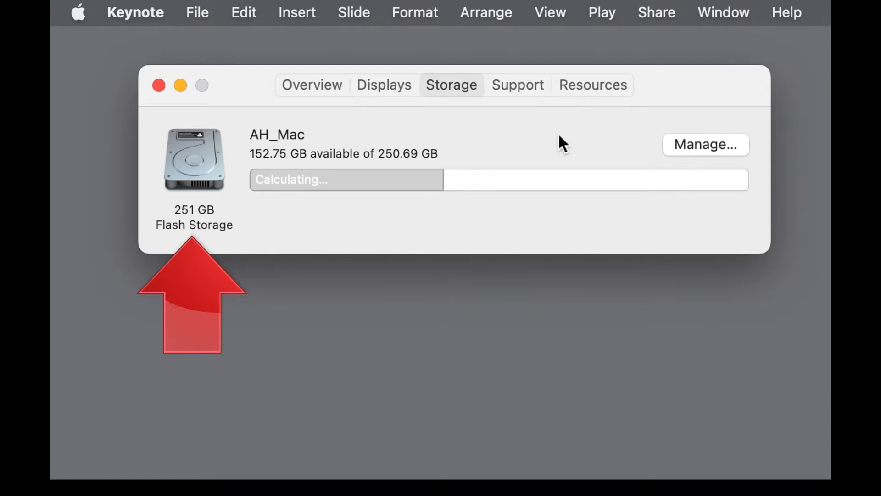